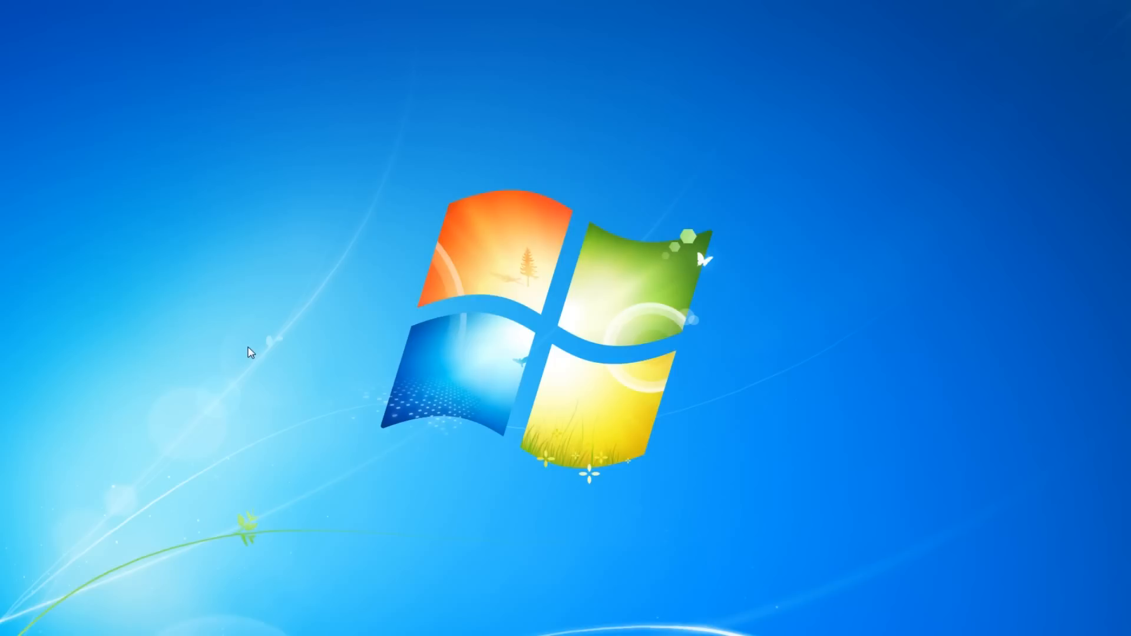
pyautogui.moveTo(282, 306)
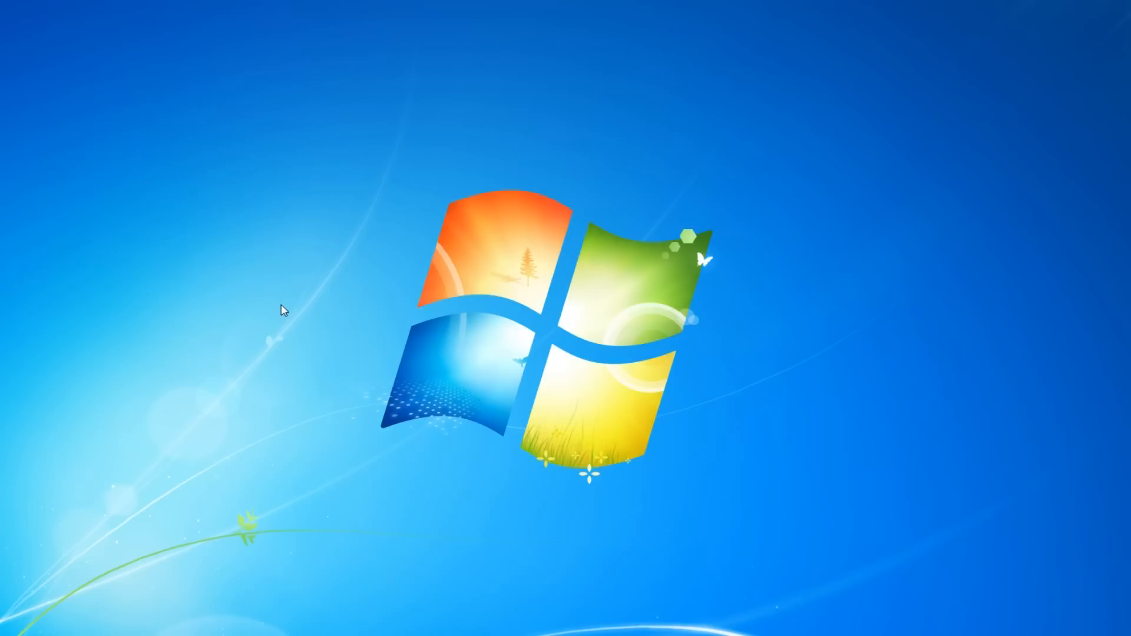
pyautogui.moveTo(263, 303)
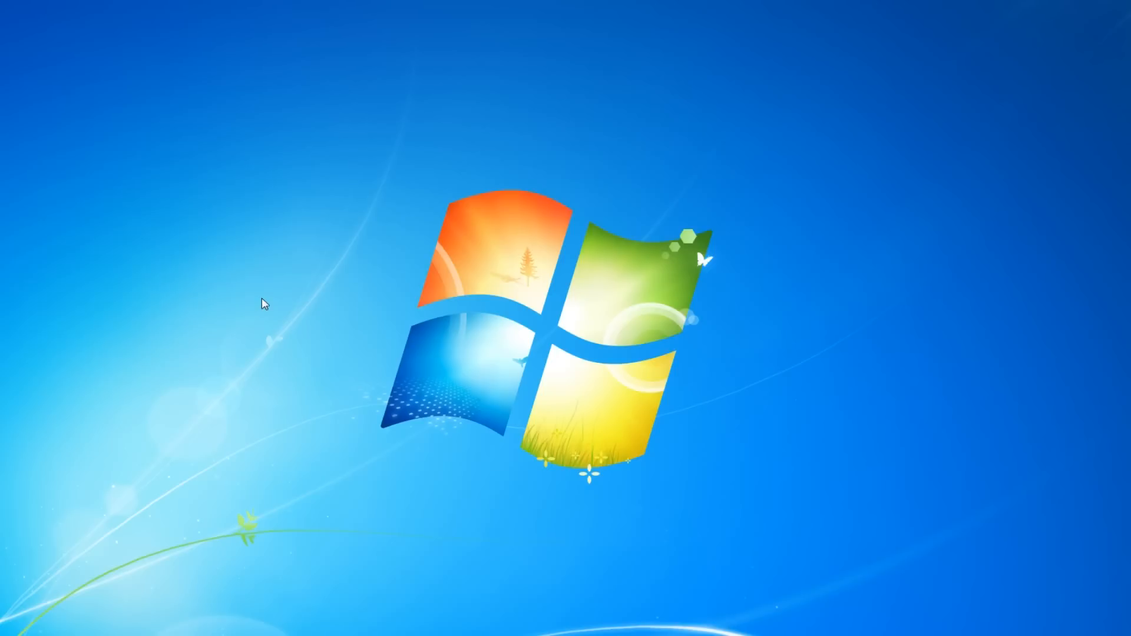
pyautogui.moveTo(327, 201)
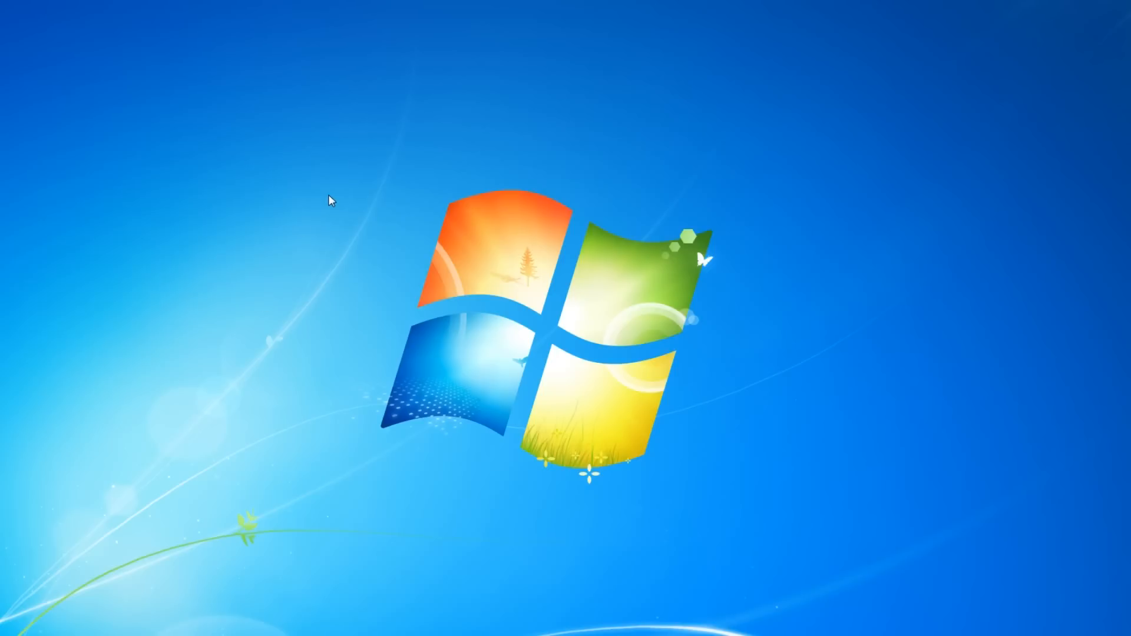
pyautogui.moveTo(334, 200)
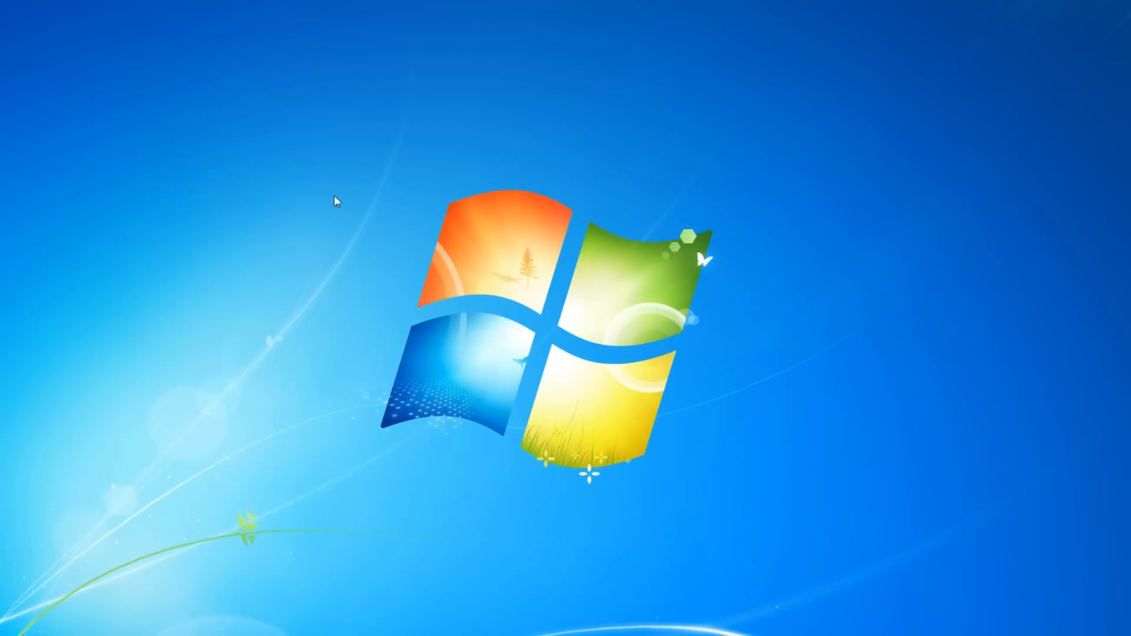
pyautogui.moveTo(349, 213)
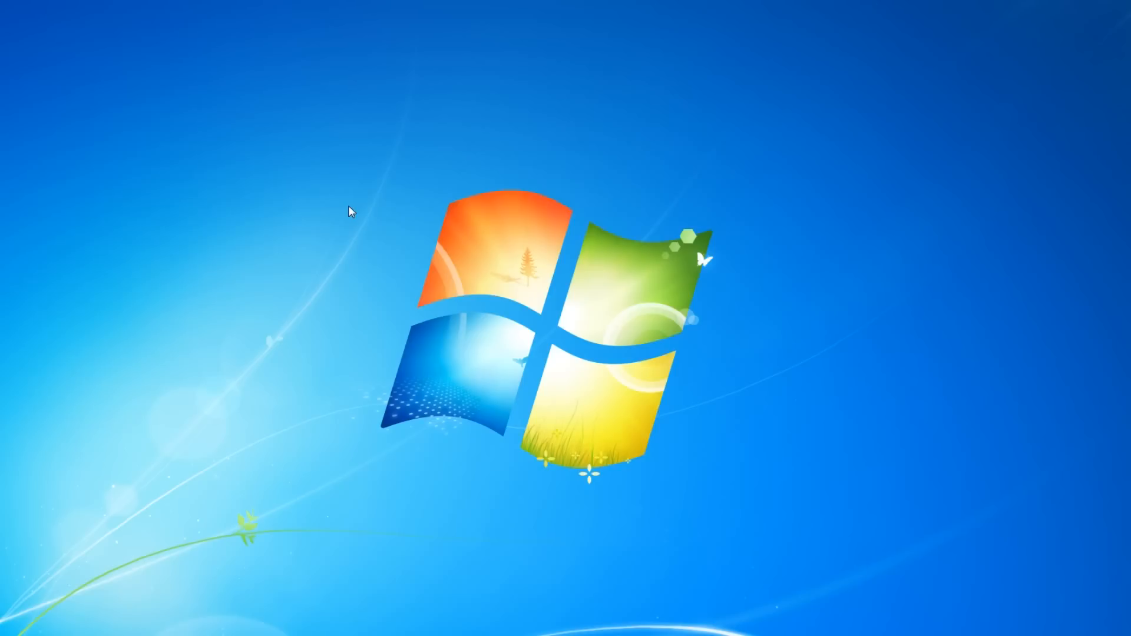
pyautogui.moveTo(245, 93)
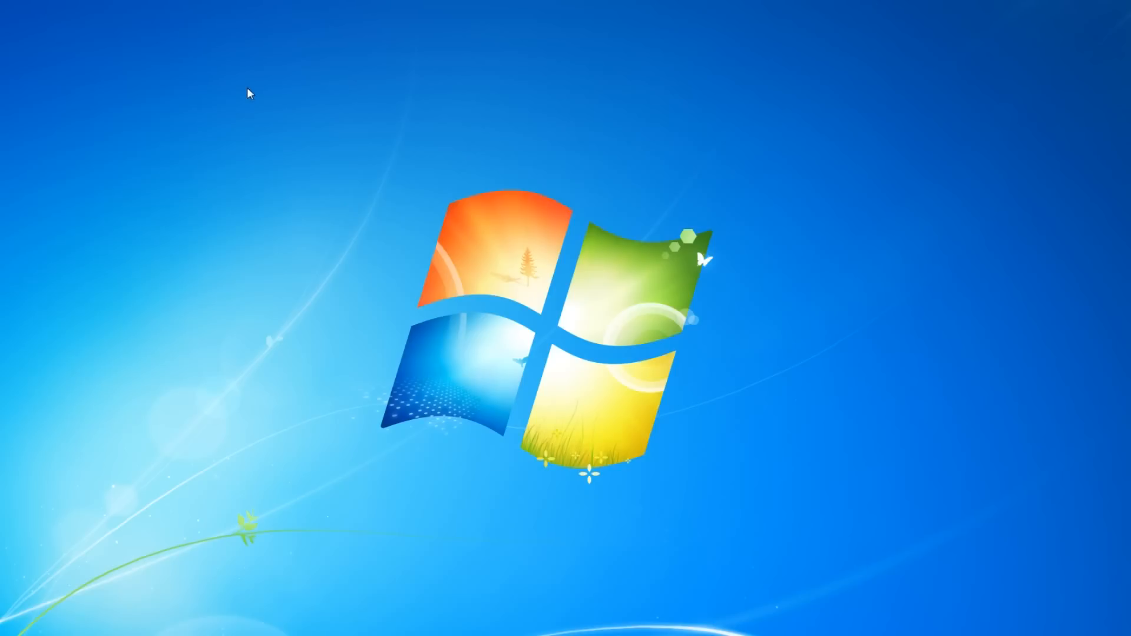
pyautogui.moveTo(335, 177)
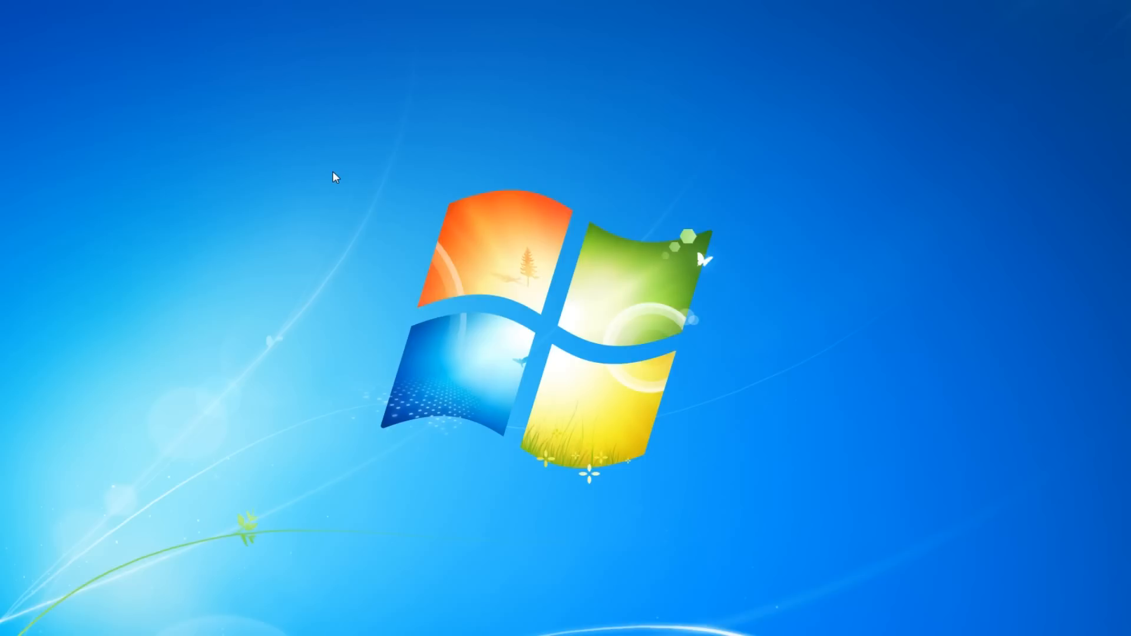
pyautogui.moveTo(363, 323)
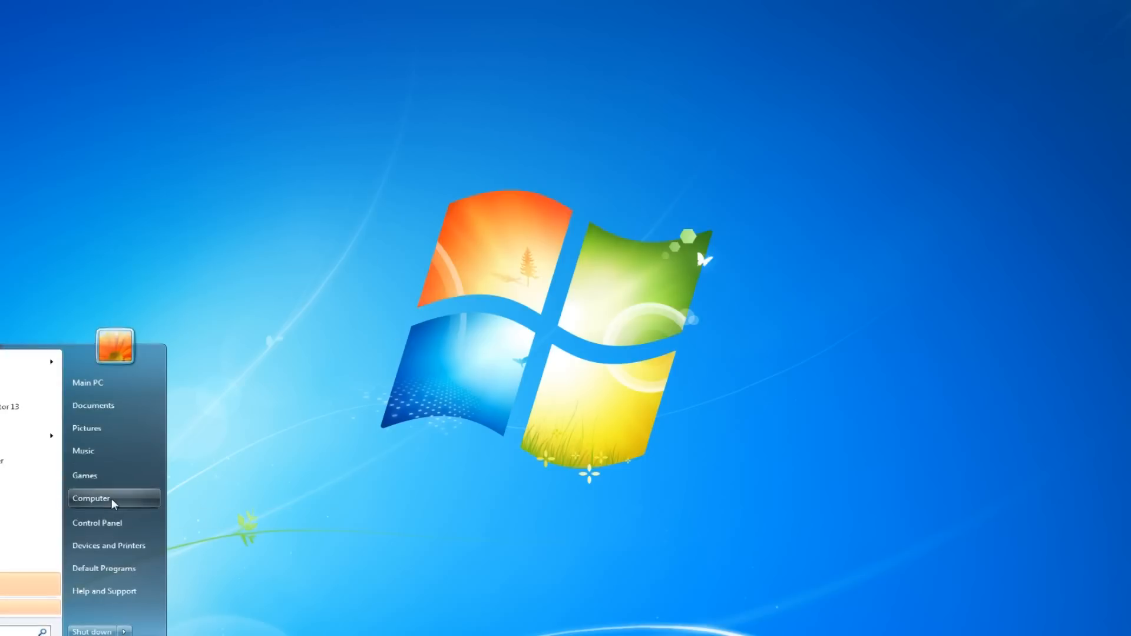
# - Browse from Computer through Program Files (x86), Steam, steamapps, common, Medieval II Total War, mods into Stainless Steel and start SS_Launcher
pyautogui.click(91, 498)
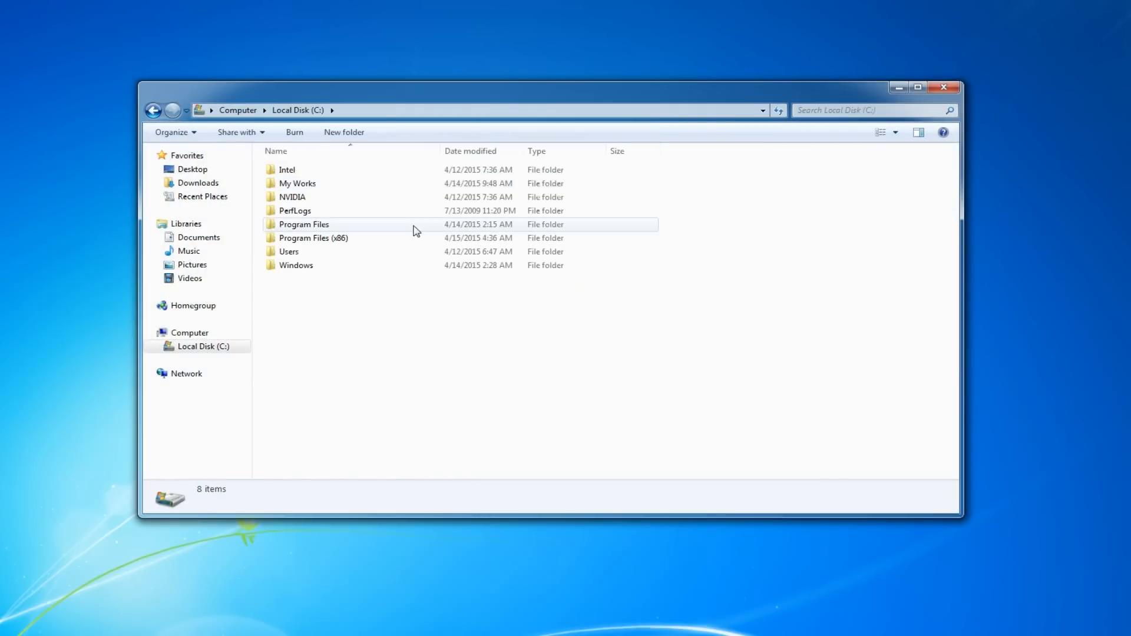
pyautogui.doubleClick(311, 238)
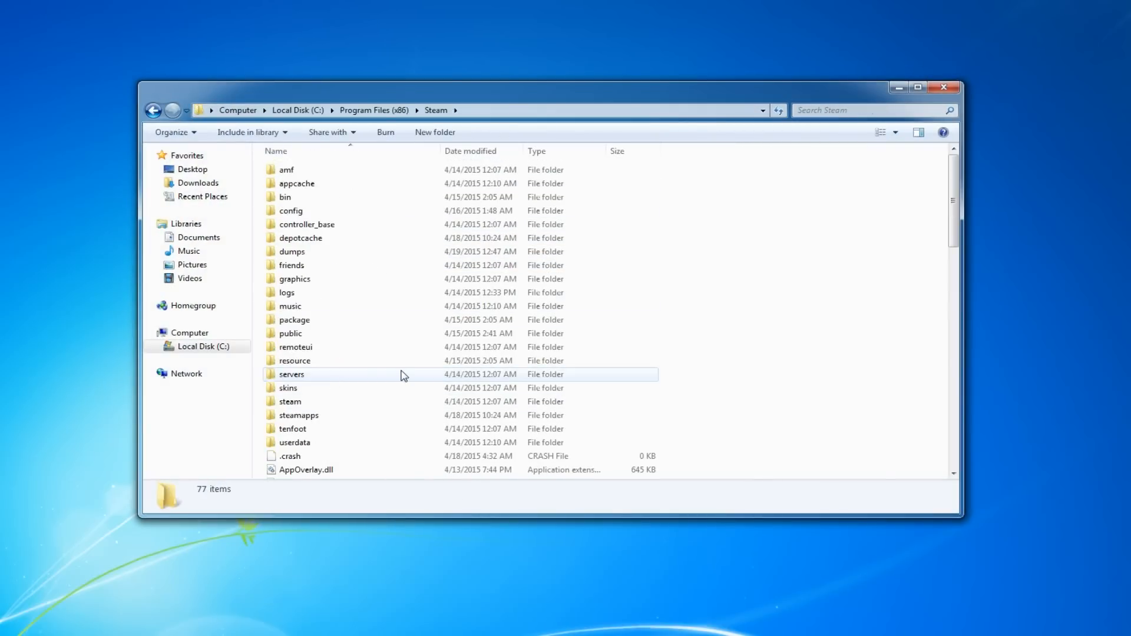
pyautogui.doubleClick(299, 415)
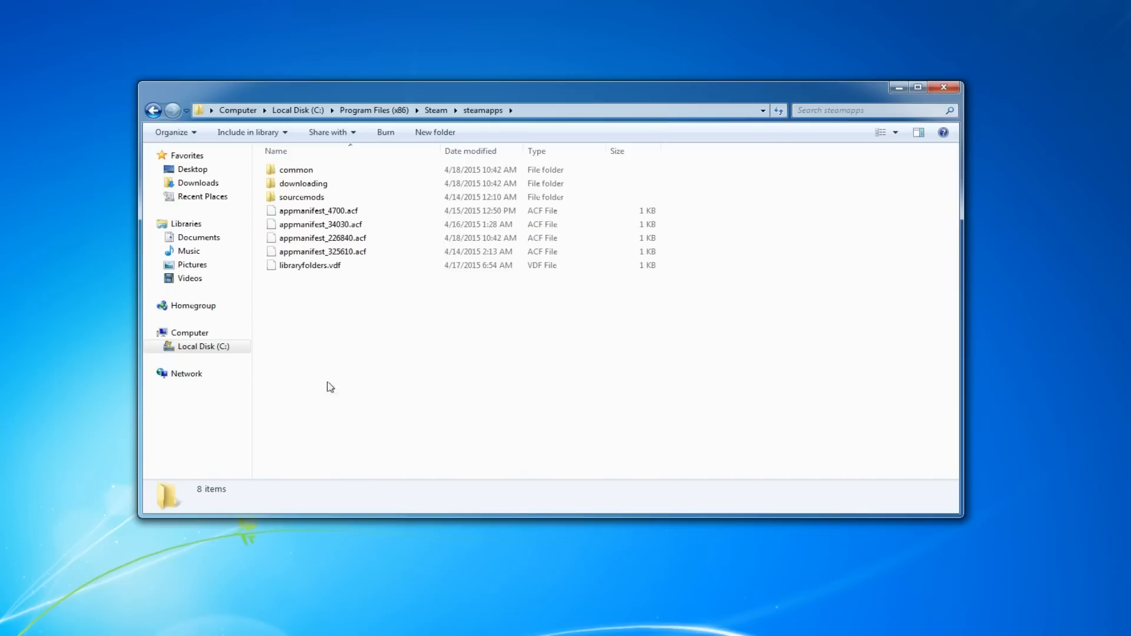
pyautogui.doubleClick(295, 170)
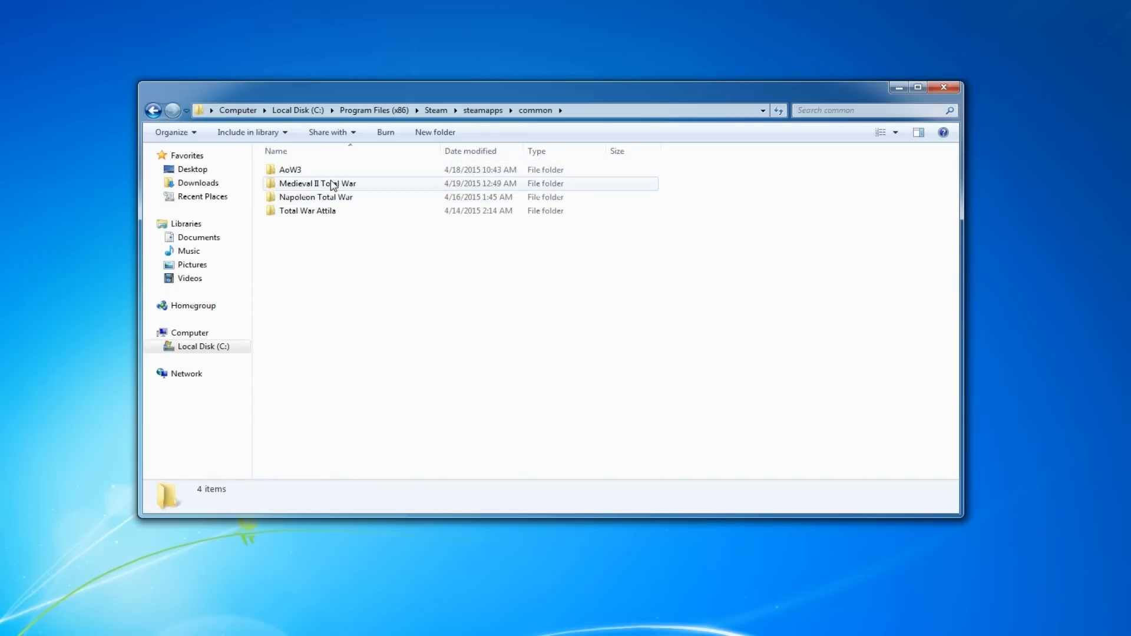
pyautogui.doubleClick(322, 182)
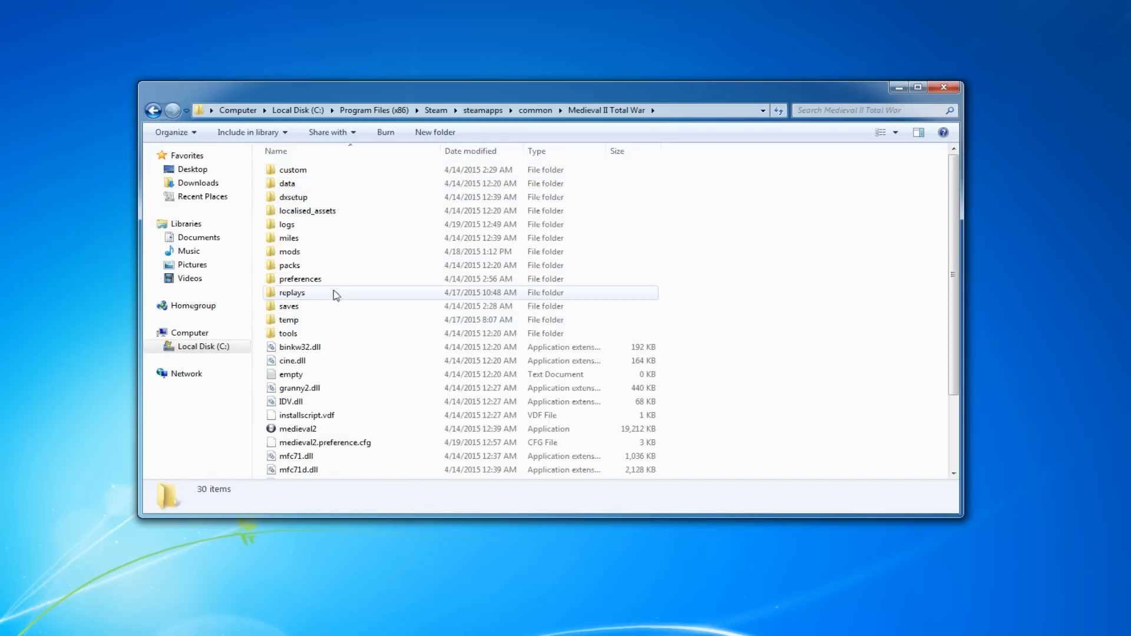
pyautogui.doubleClick(287, 251)
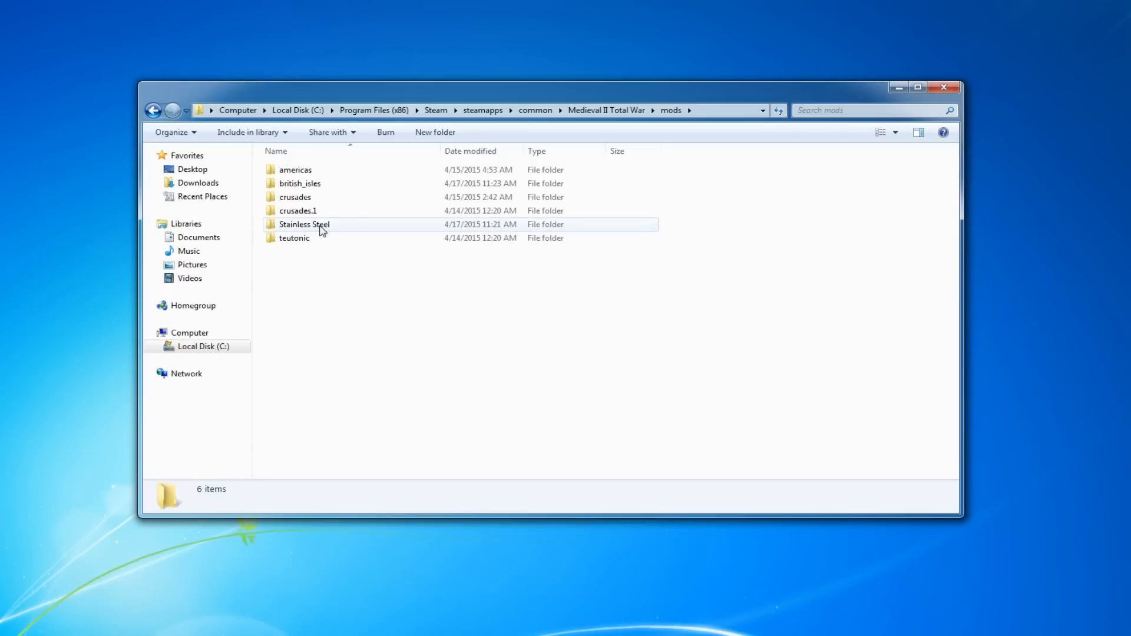
pyautogui.doubleClick(304, 223)
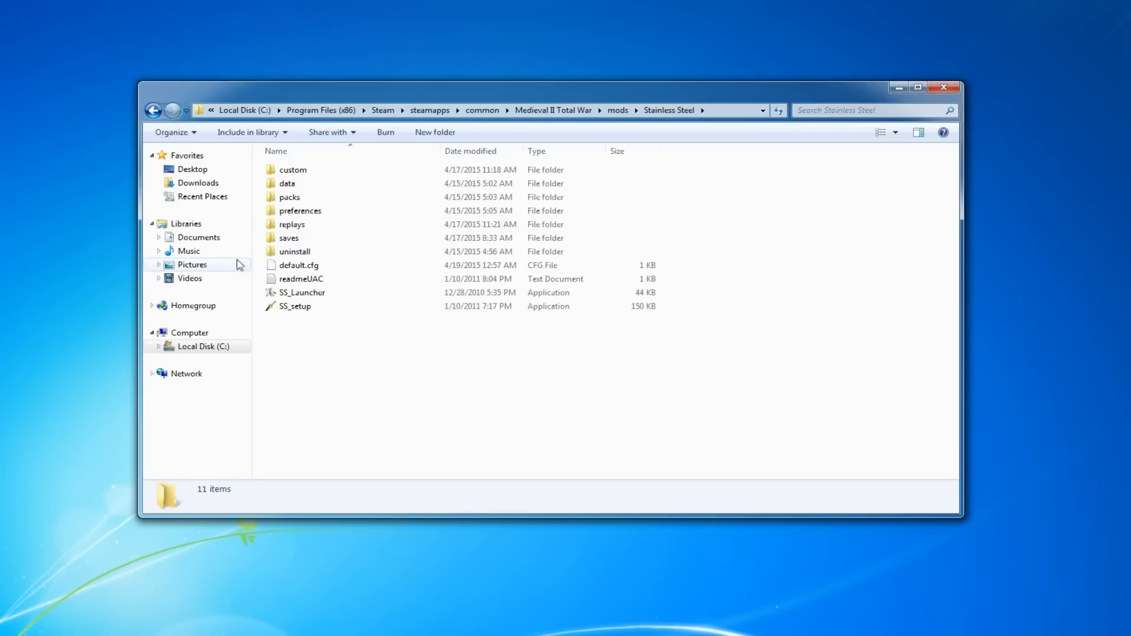
pyautogui.doubleClick(300, 292)
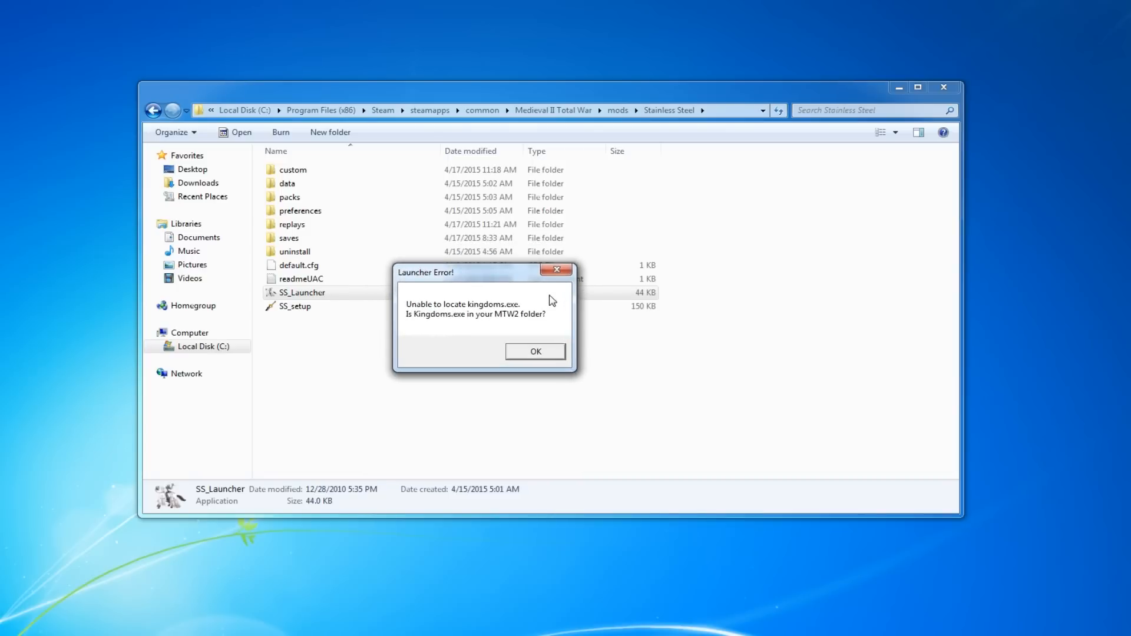
# - Dismiss the missing kingdoms.exe launcher error and go back to the mods folder
pyautogui.click(535, 351)
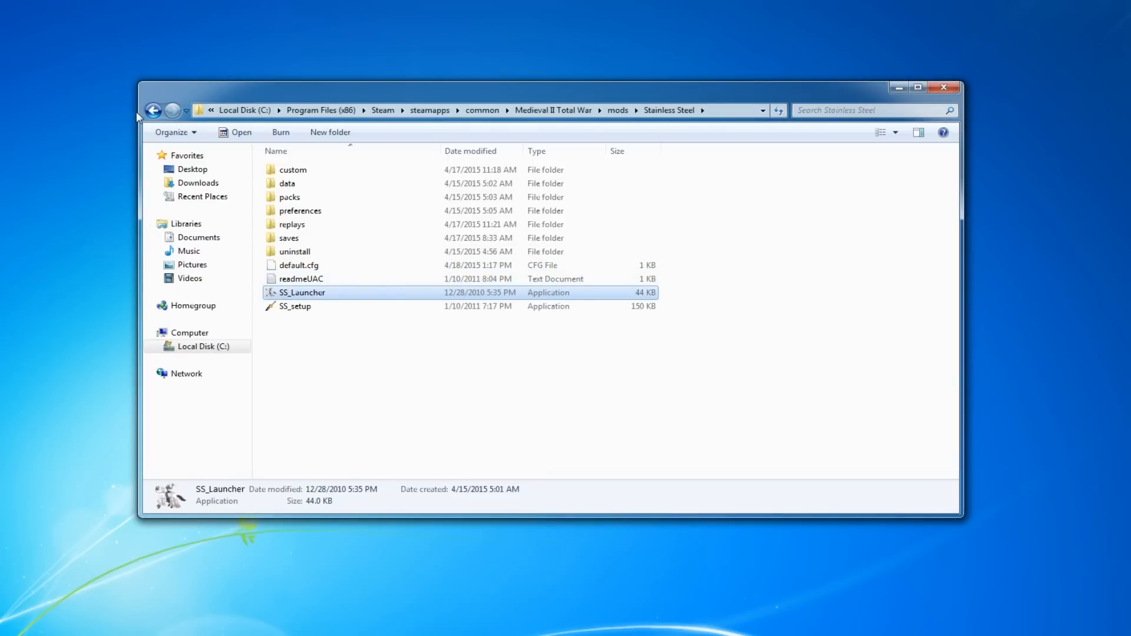
pyautogui.click(153, 110)
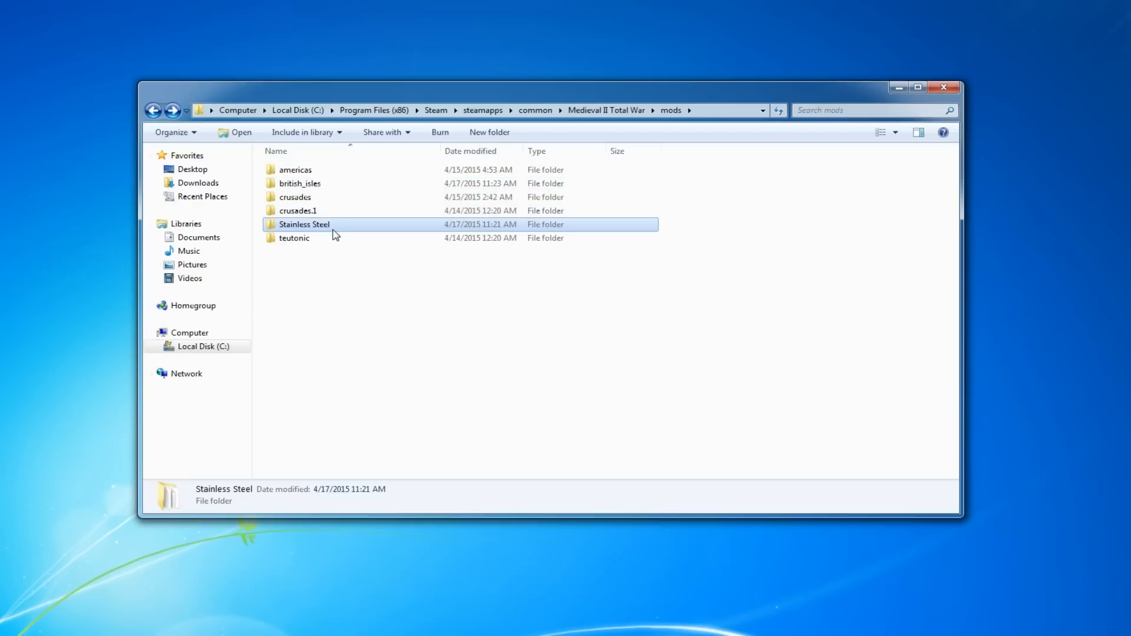
pyautogui.moveTo(337, 233)
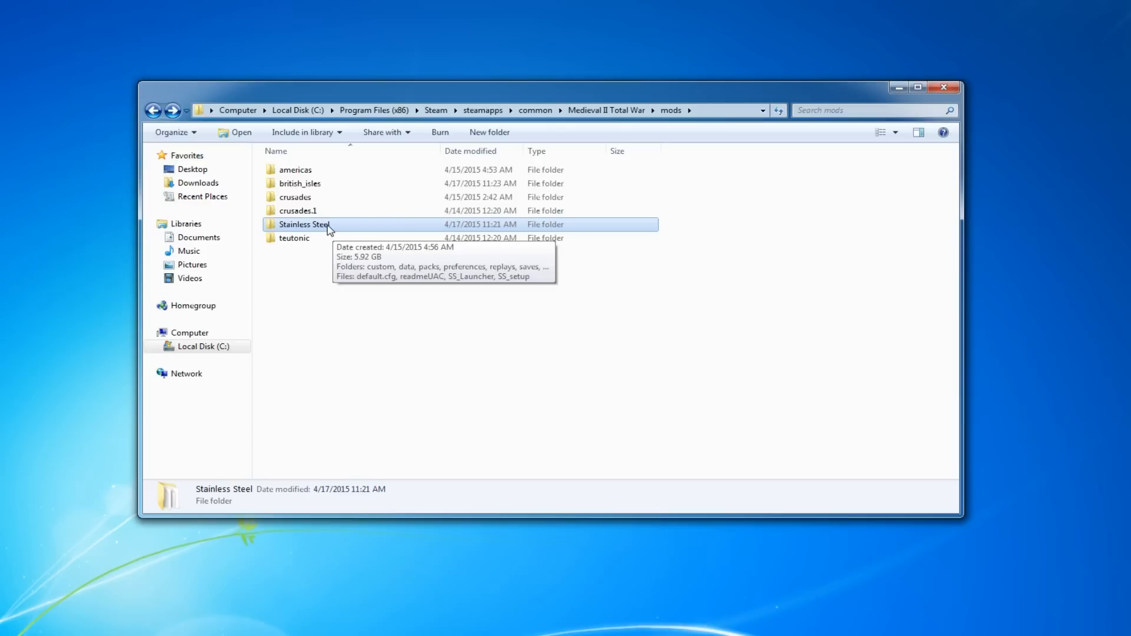
# - Rename the original americas mod folder to americas.1
pyautogui.click(295, 169)
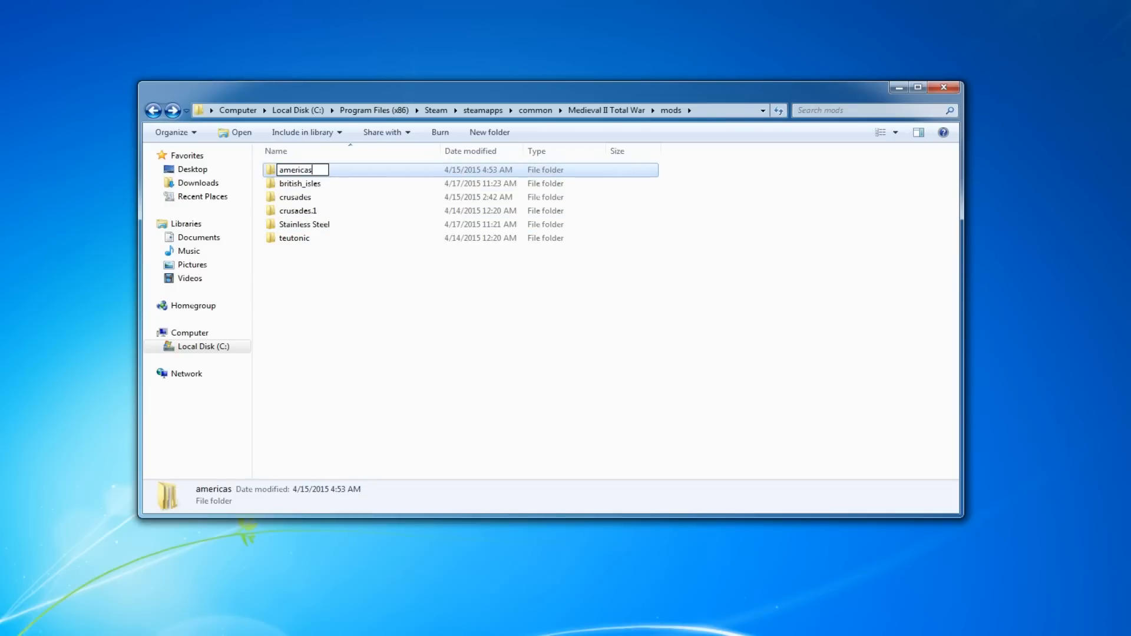
pyautogui.write('.1')
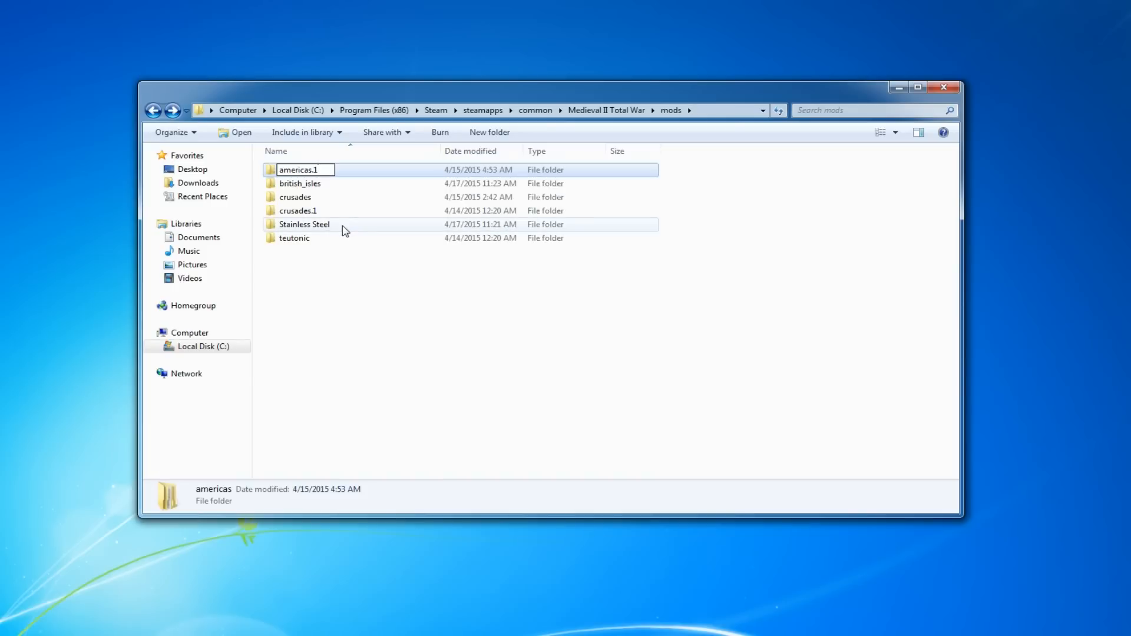
pyautogui.click(303, 224)
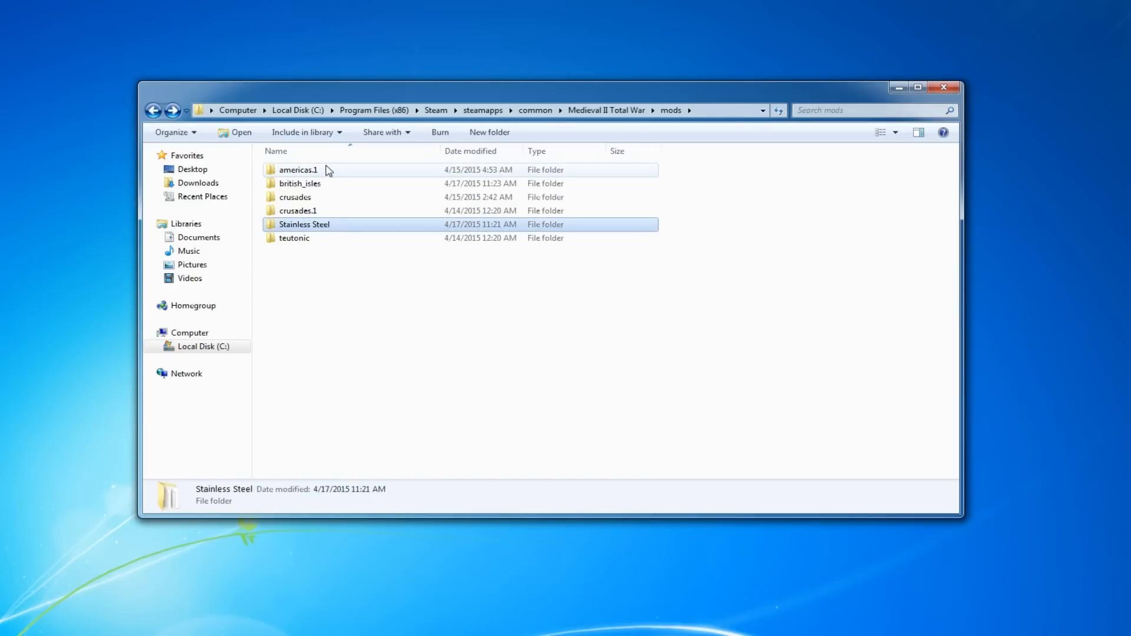
pyautogui.moveTo(329, 172)
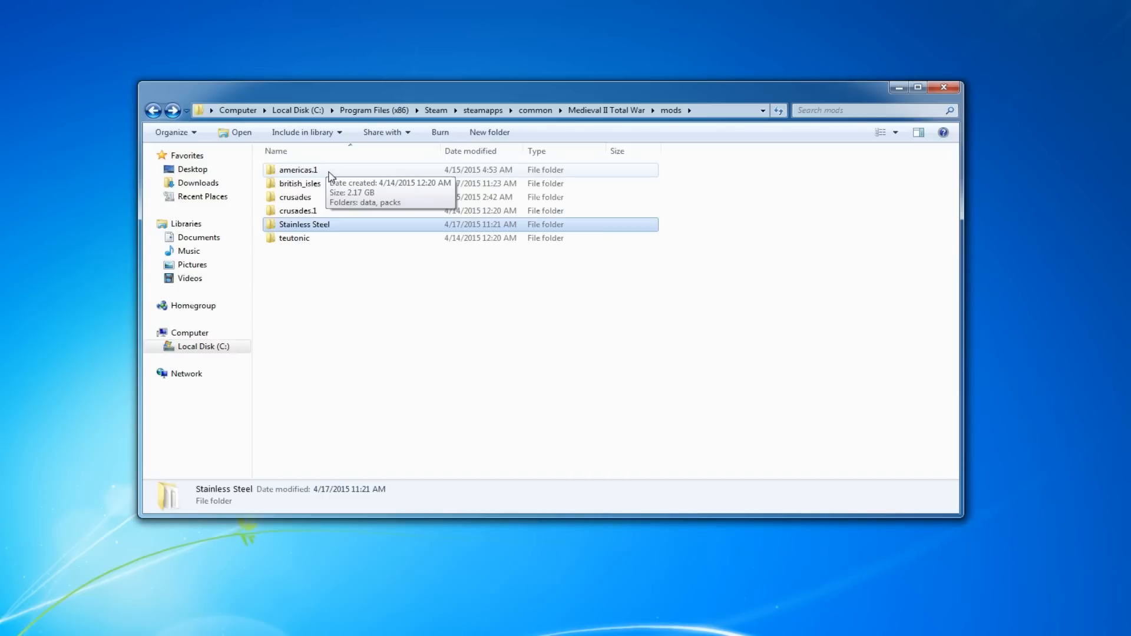
pyautogui.moveTo(327, 179)
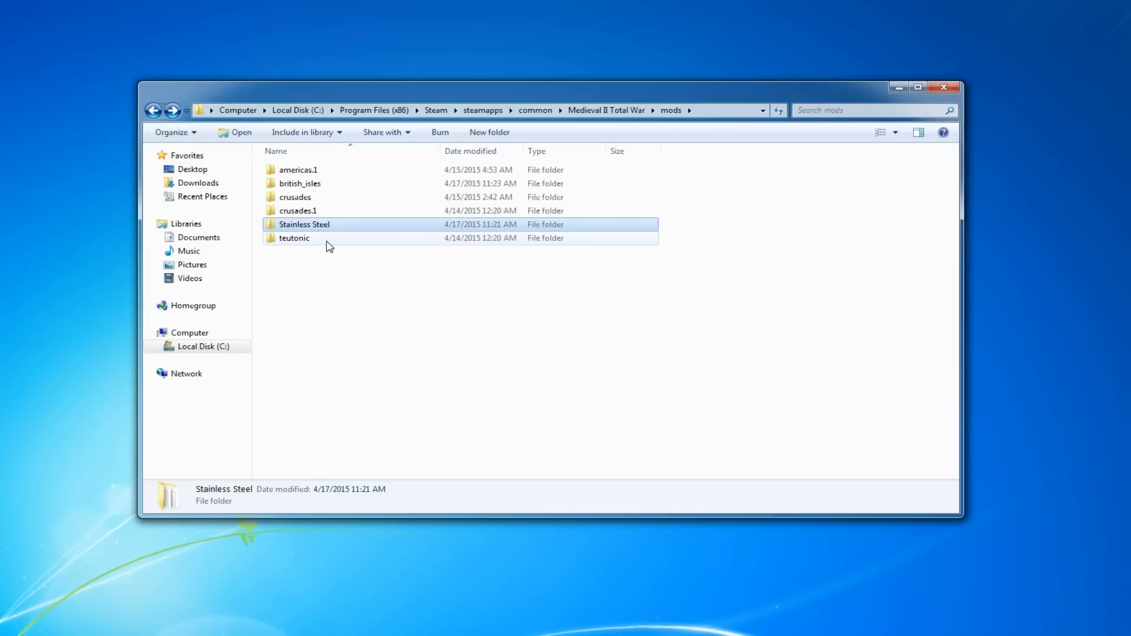
pyautogui.moveTo(330, 235)
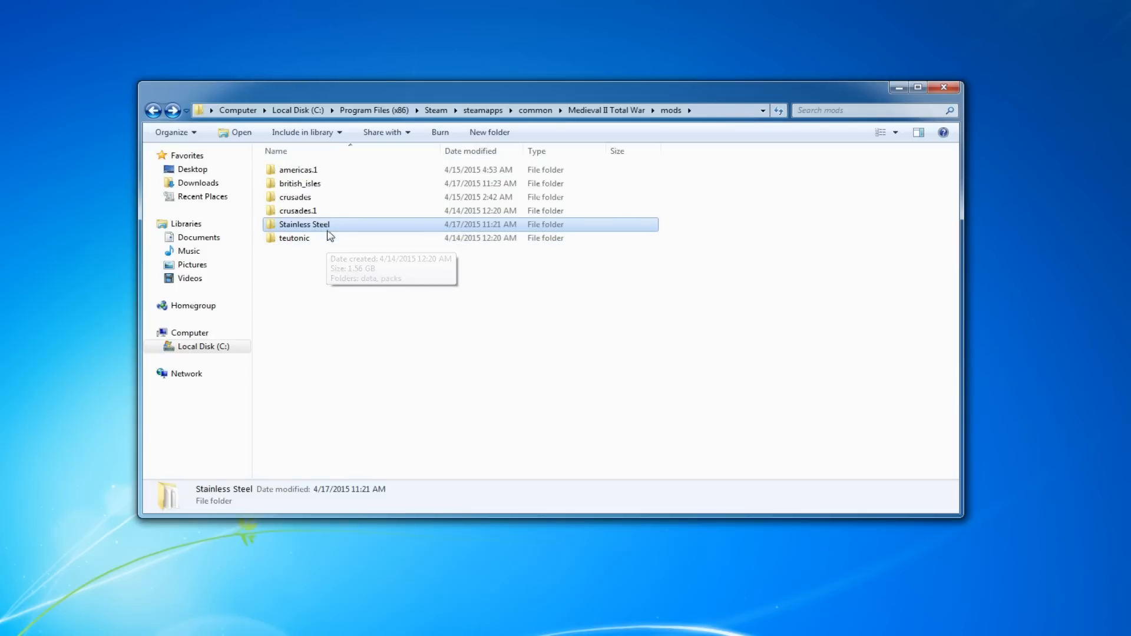
# - Rename the Stainless Steel folder to americas
pyautogui.press('F2')
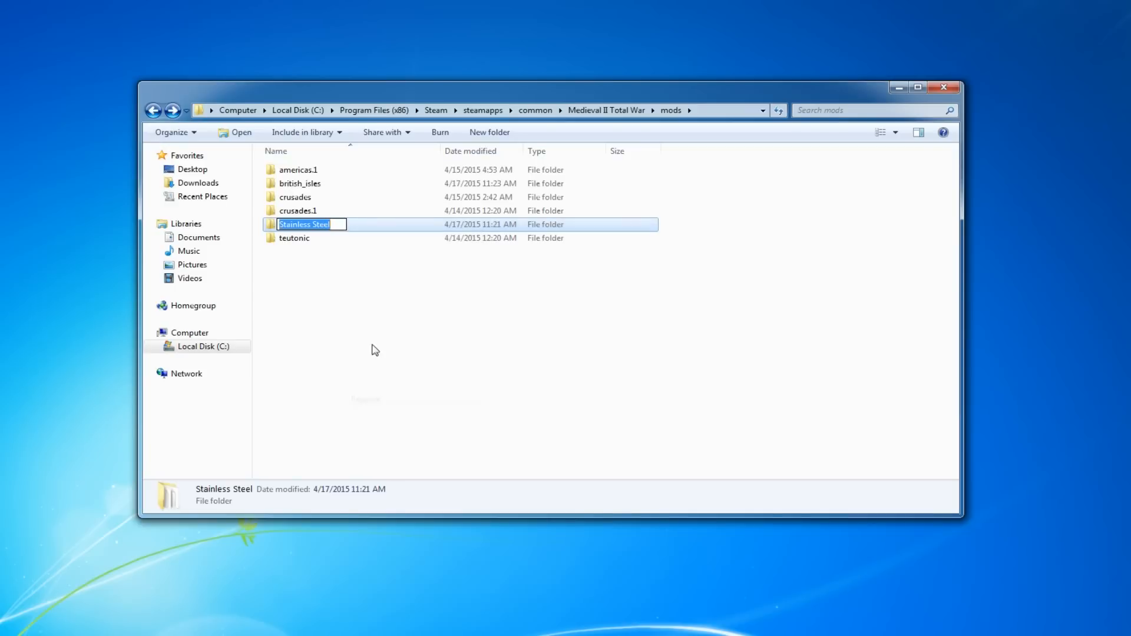
pyautogui.write('amer')
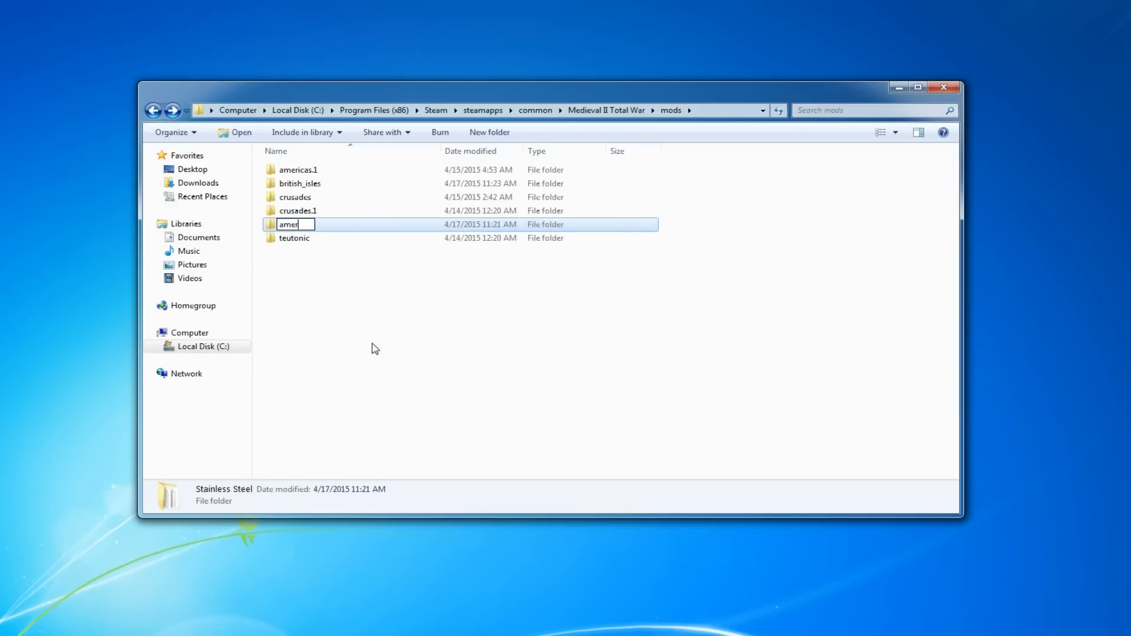
pyautogui.press('Enter')
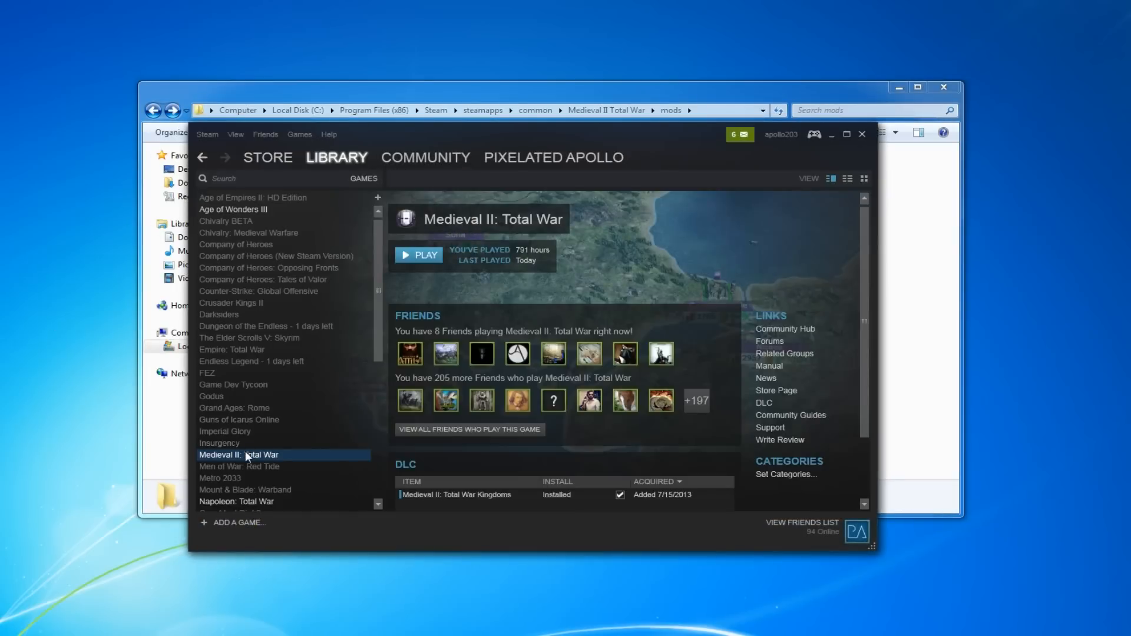
# - View the Medieval II: Total War launch options with the Americas campaign, then close Steam
pyautogui.rightClick(250, 454)
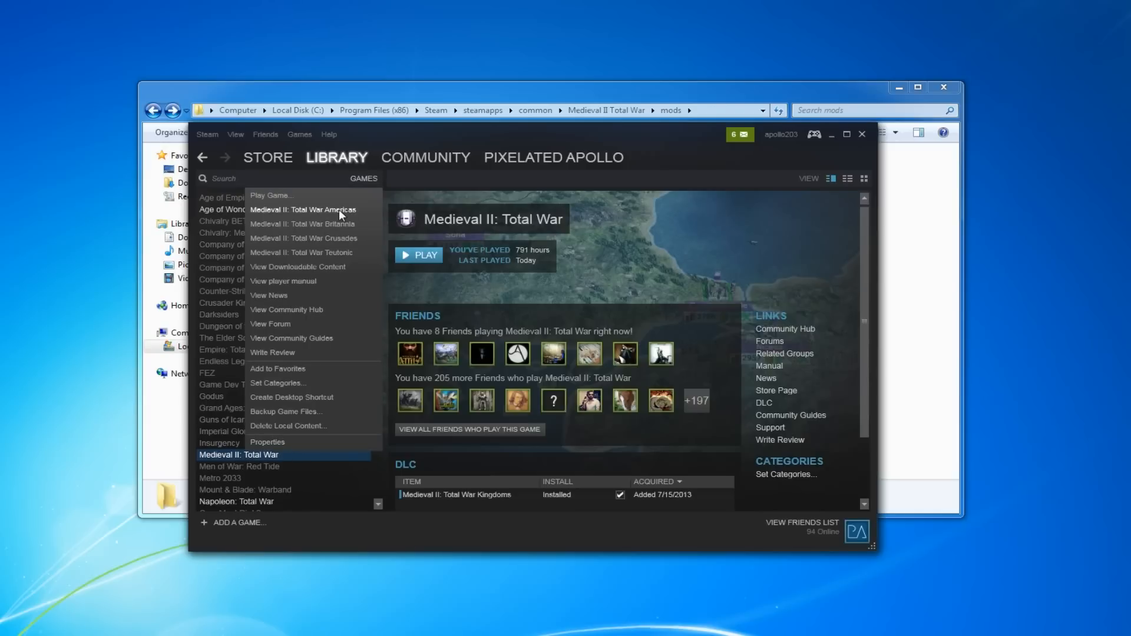
pyautogui.moveTo(335, 212)
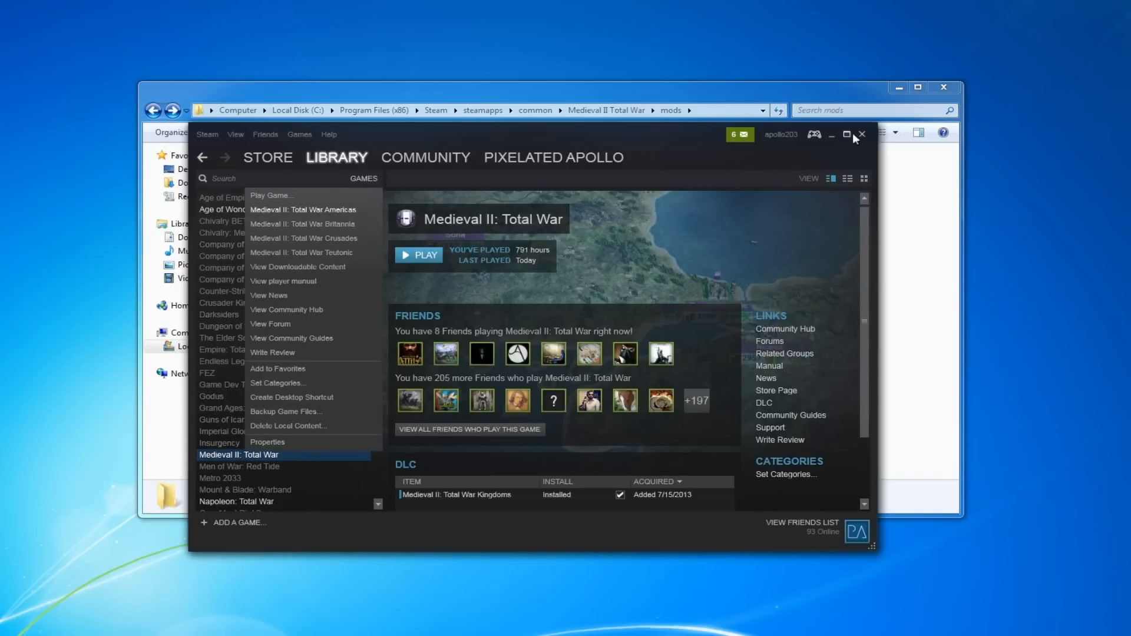
pyautogui.click(862, 133)
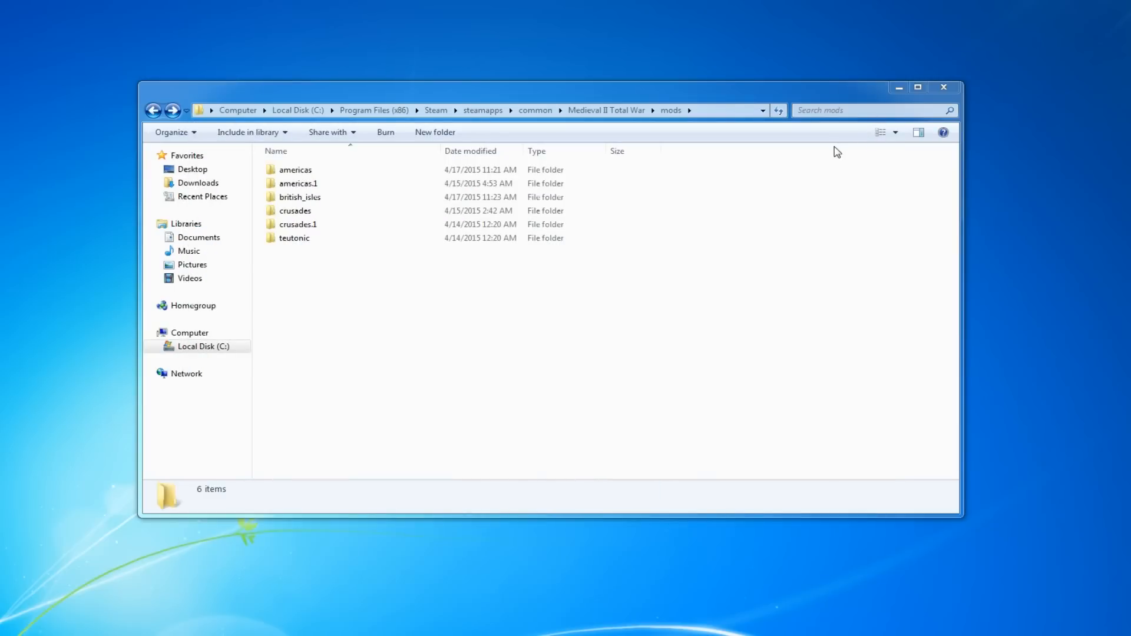
# - Rename the Stainless Steel folder from americas to americas.ss
pyautogui.click(295, 210)
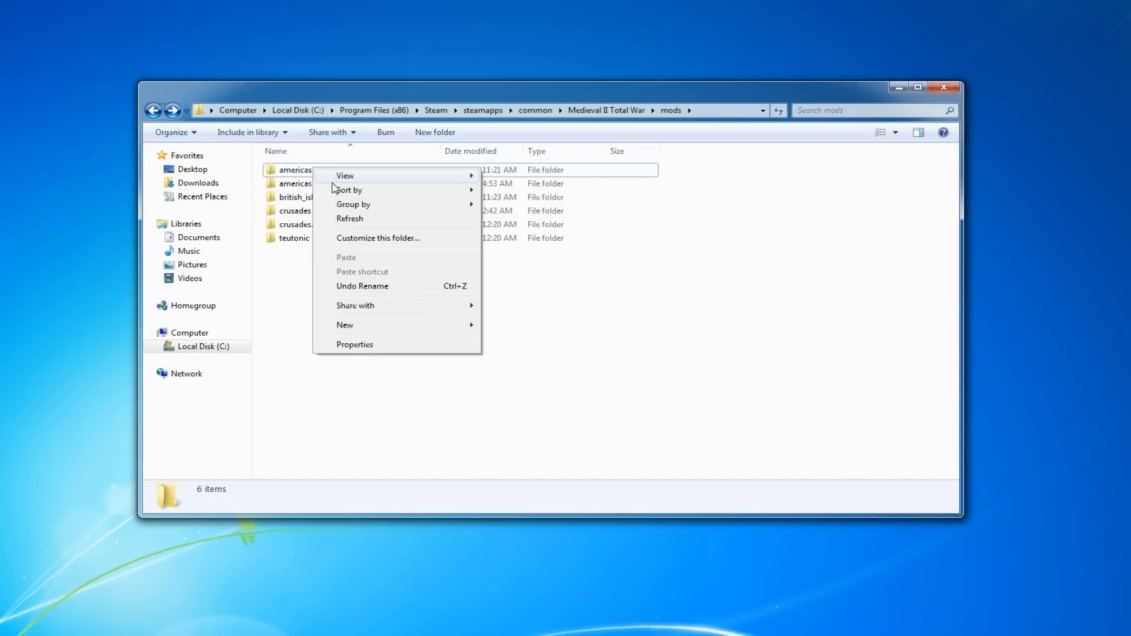
pyautogui.click(295, 169)
pyautogui.write('.s')
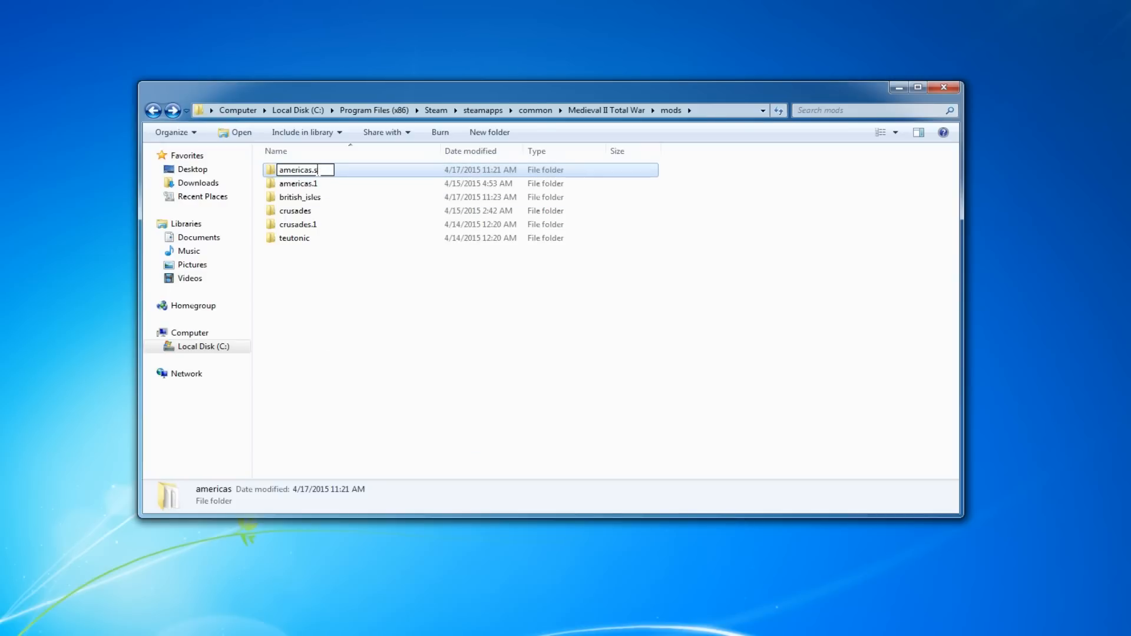
pyautogui.write('TA')
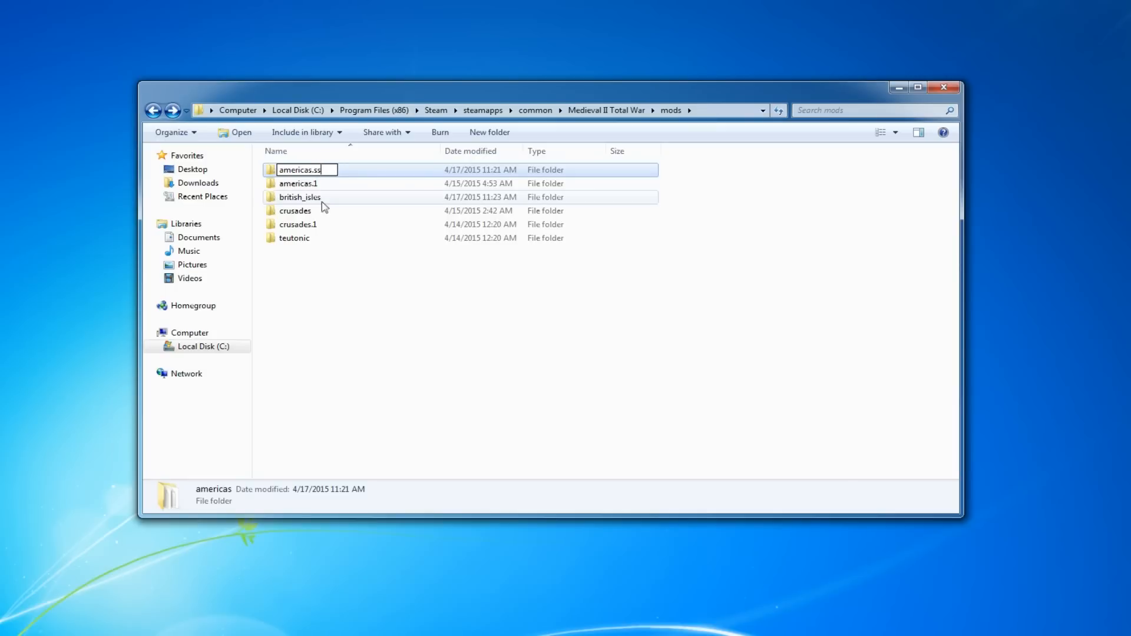
# - Rename the americas.1 folder back to americas via its context menu
pyautogui.rightClick(297, 170)
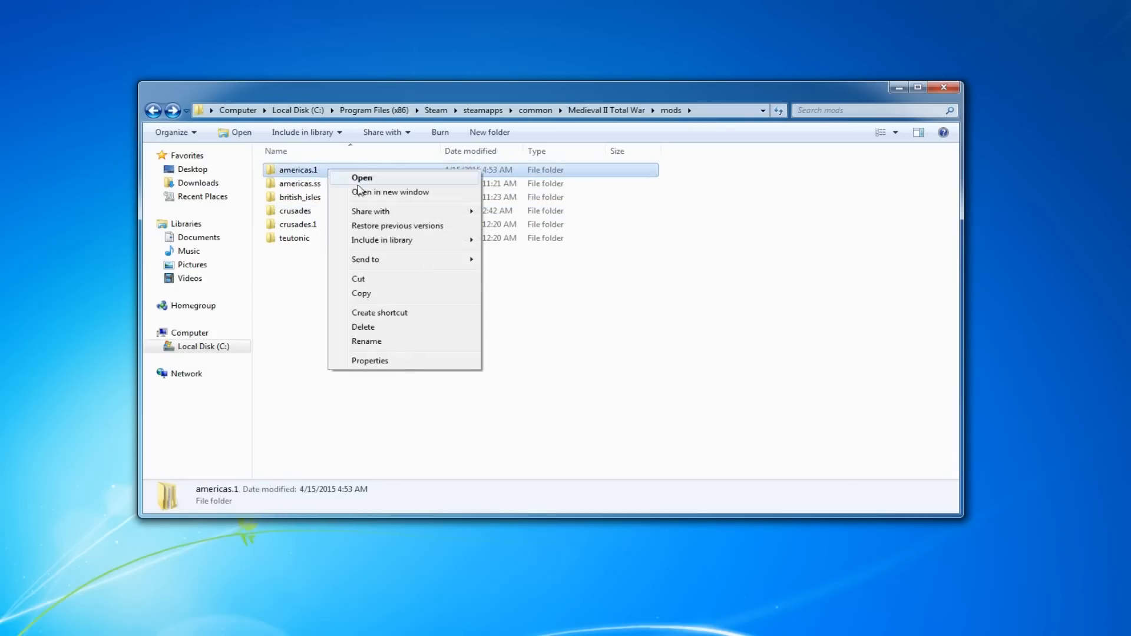
pyautogui.click(366, 341)
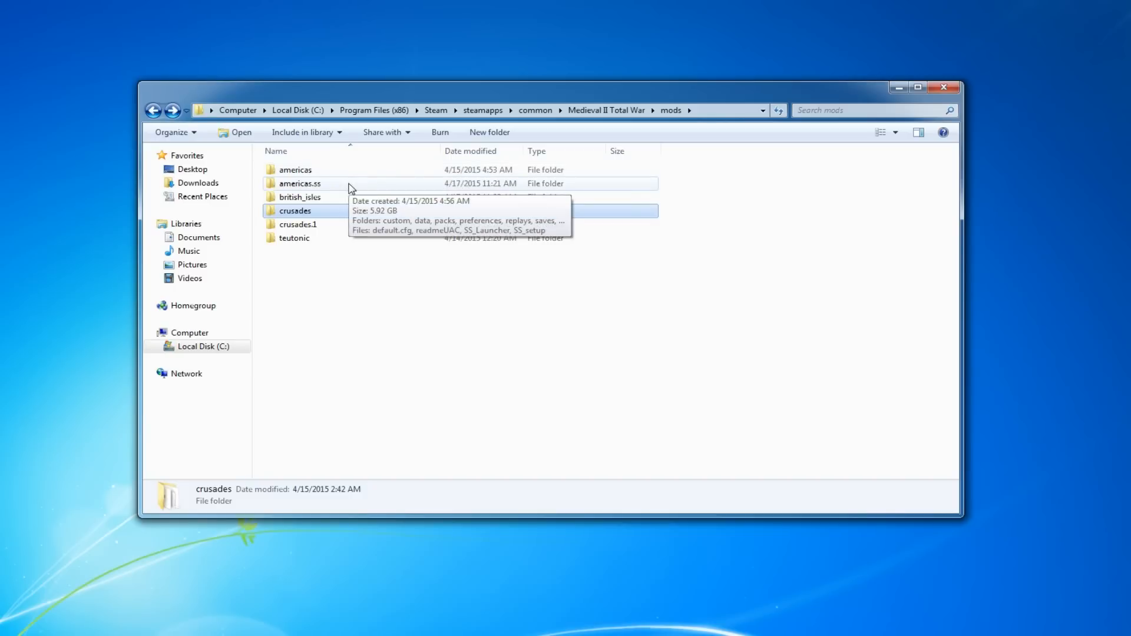
pyautogui.moveTo(546, 276)
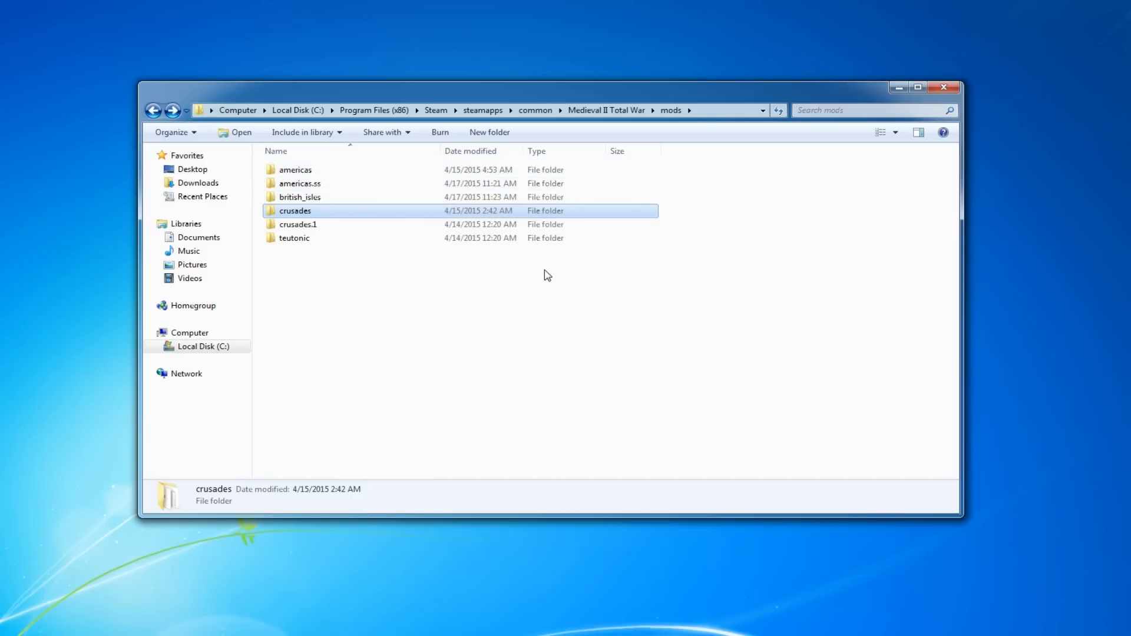